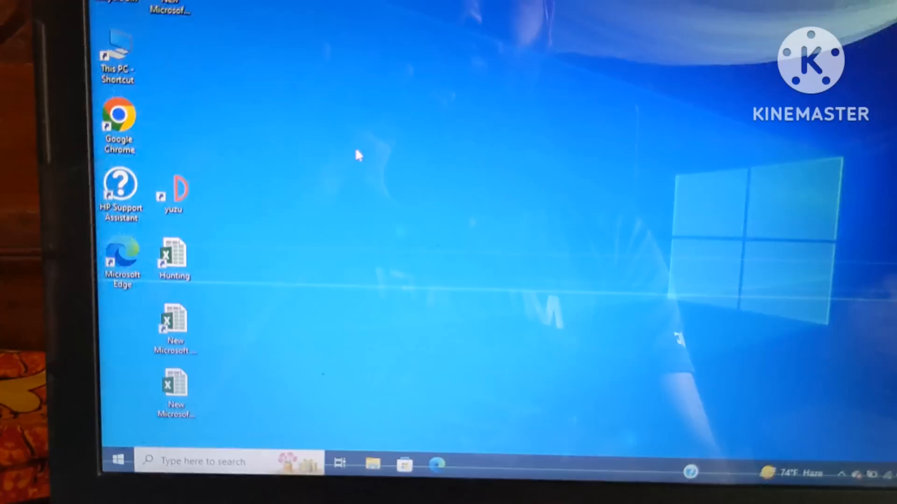
{"action": "mouse_move", "coordinate": [136, 124]}
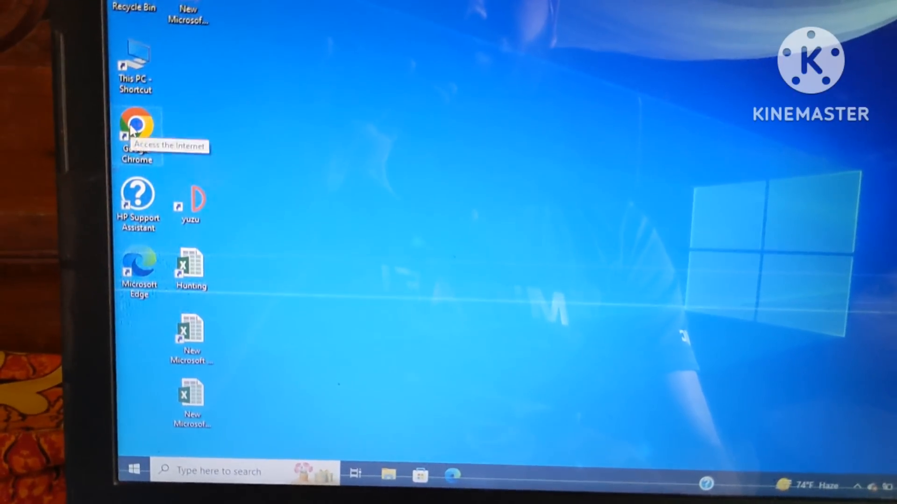
Launch Google Chrome from the desktop and reach its Settings page via the three-dot menu.
{"action": "double_click", "coordinate": [136, 126]}
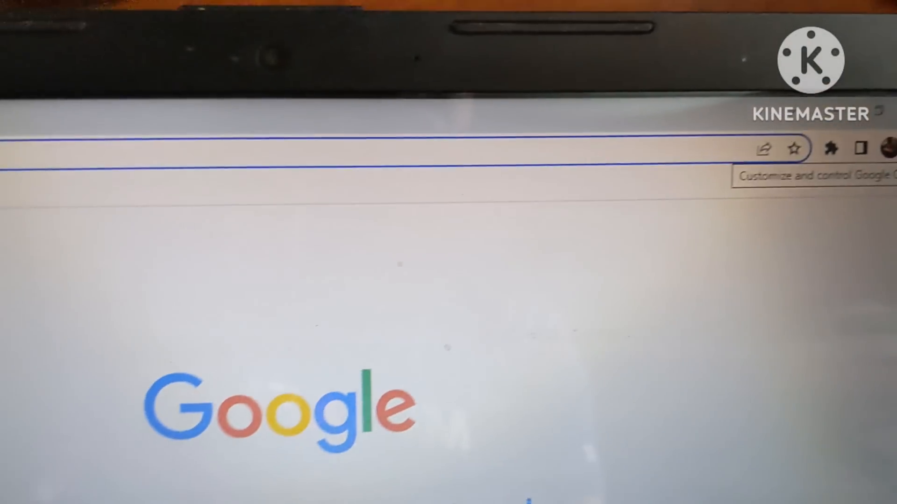
{"action": "left_click", "coordinate": [883, 149]}
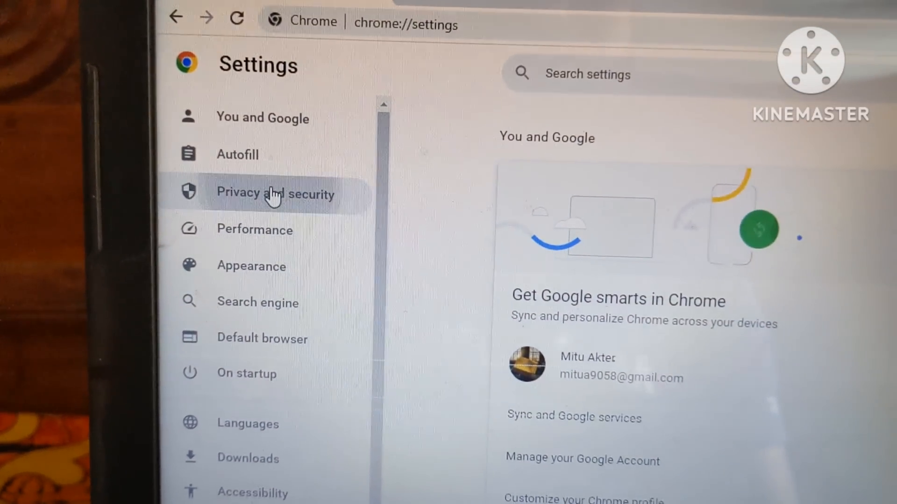
Bring up Clear browsing data from Privacy and security, with history, cookies and cache checked.
{"action": "left_click", "coordinate": [274, 193]}
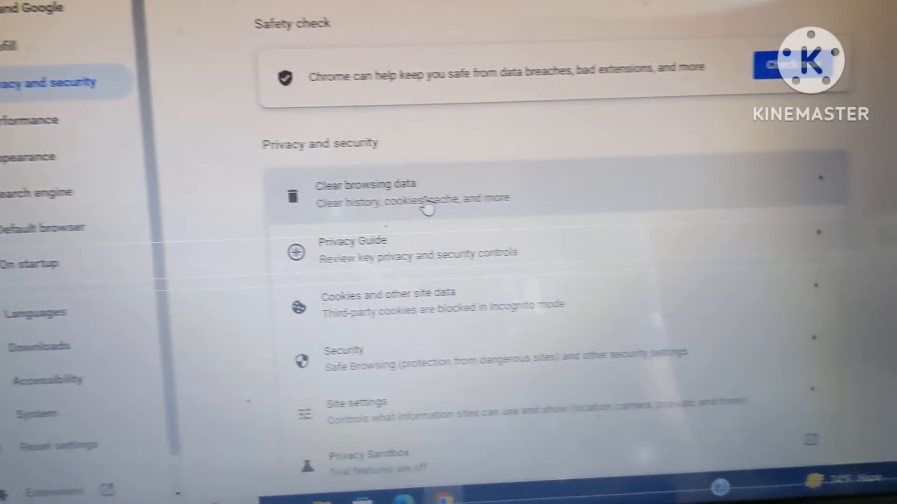
{"action": "left_click", "coordinate": [372, 192]}
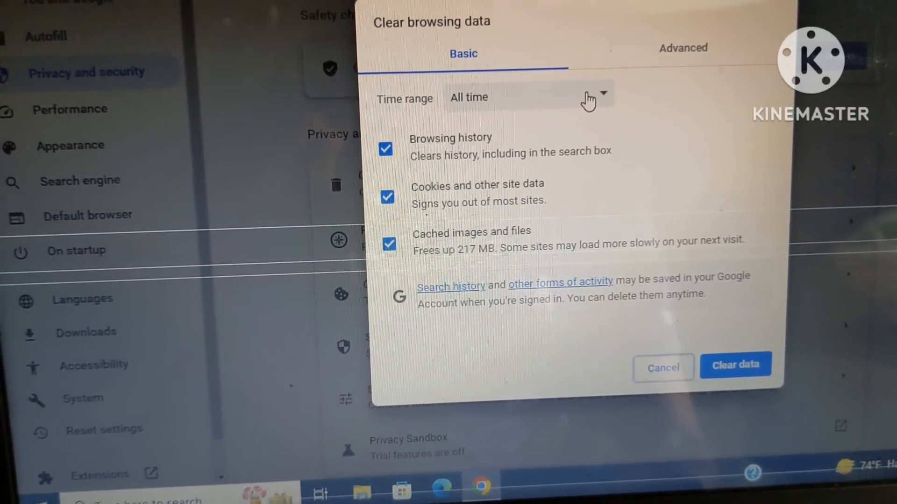
Clear history, cookies and cached files for the All time range and wait for it to finish.
{"action": "left_click", "coordinate": [589, 97]}
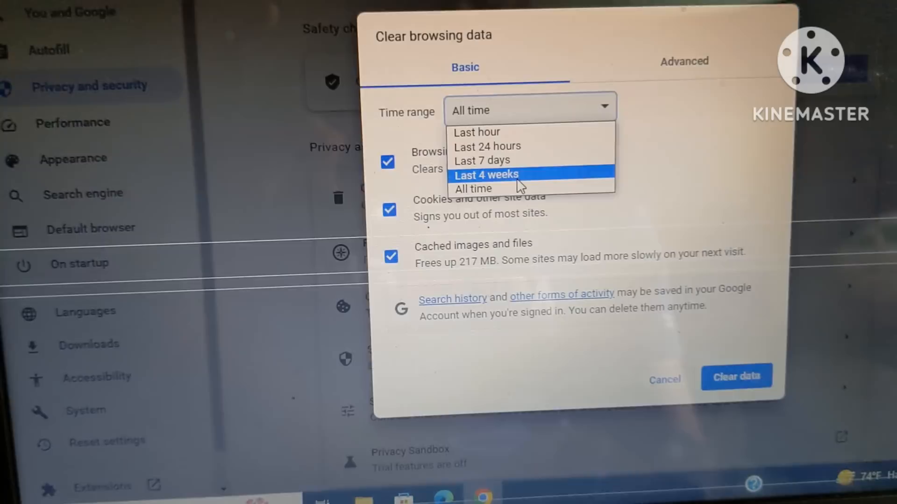
{"action": "left_click", "coordinate": [473, 188]}
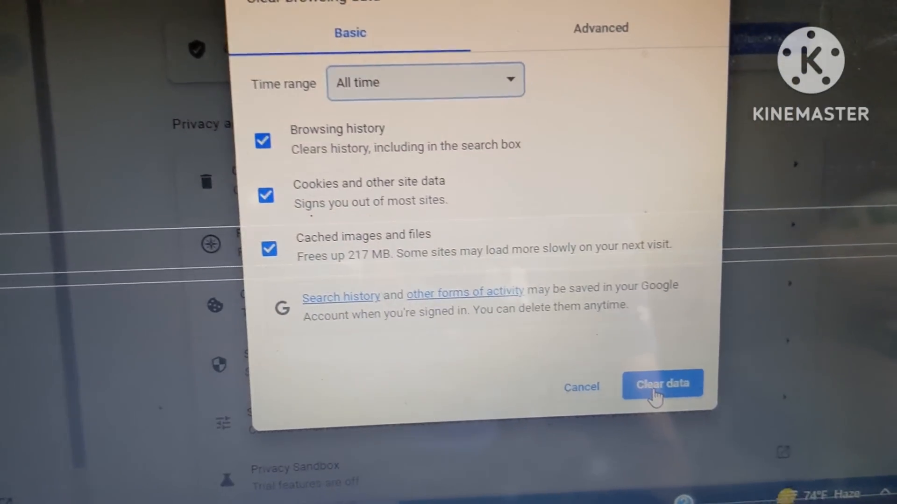
{"action": "left_click", "coordinate": [661, 384]}
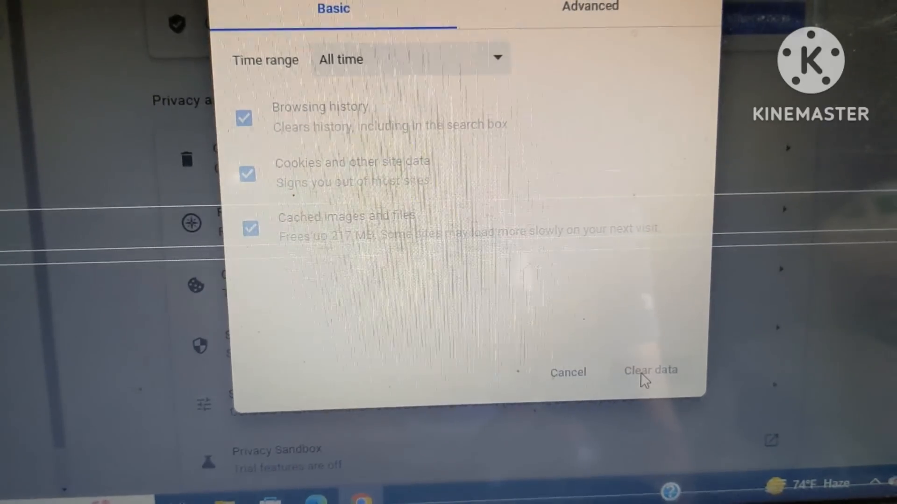
{"action": "left_click", "coordinate": [650, 371]}
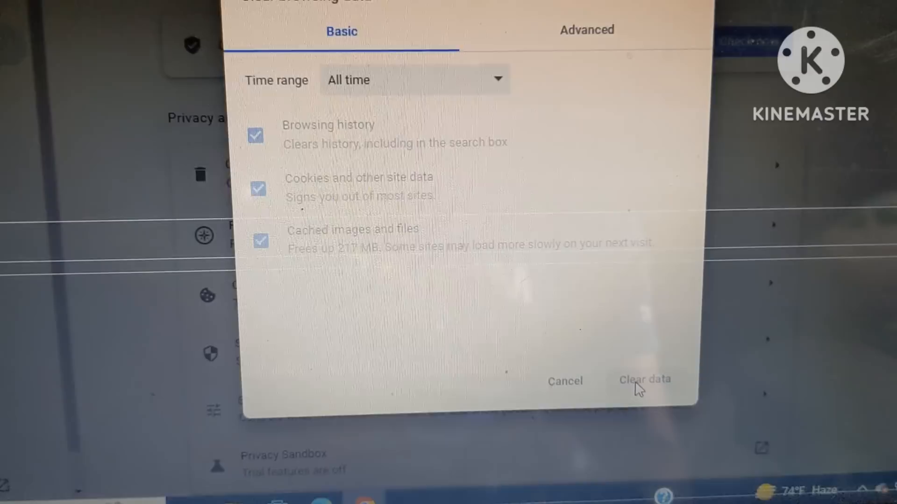
{"action": "left_click", "coordinate": [646, 381]}
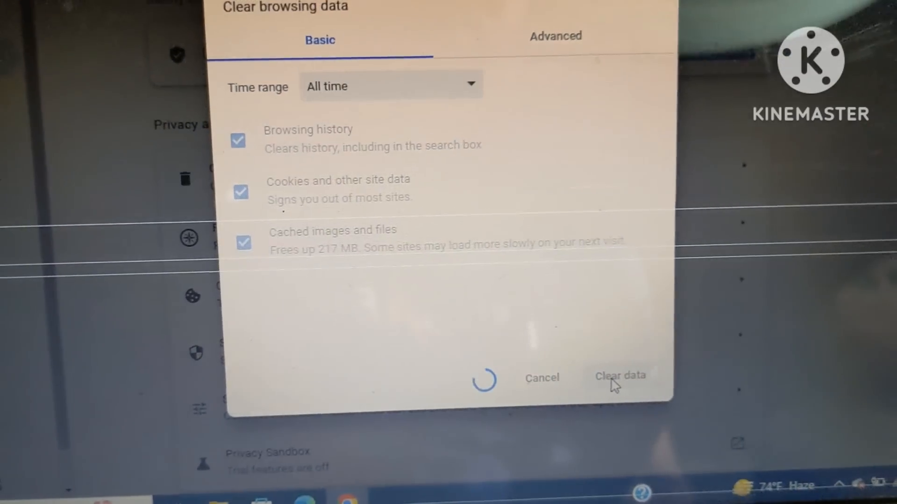
{"action": "left_click", "coordinate": [619, 376]}
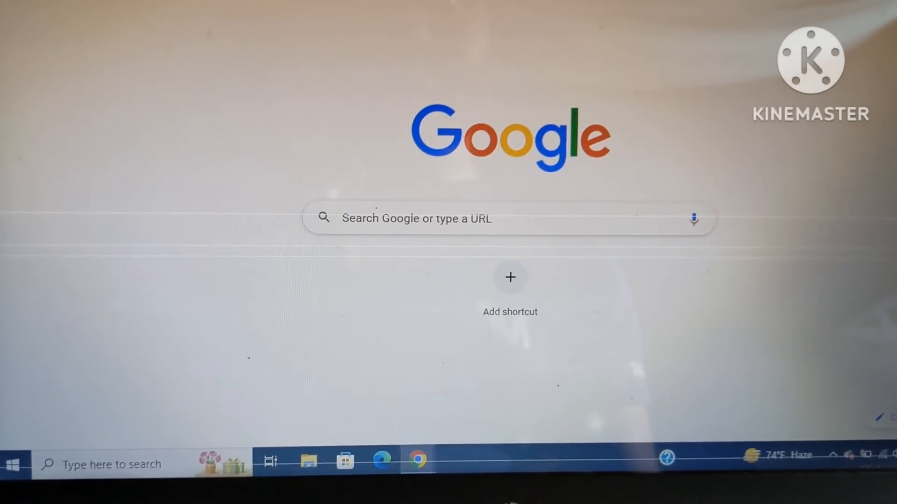
Search Google for 'whatsapp web' and go to the WhatsApp Web result.
{"action": "type", "text": "whatsapp web"}
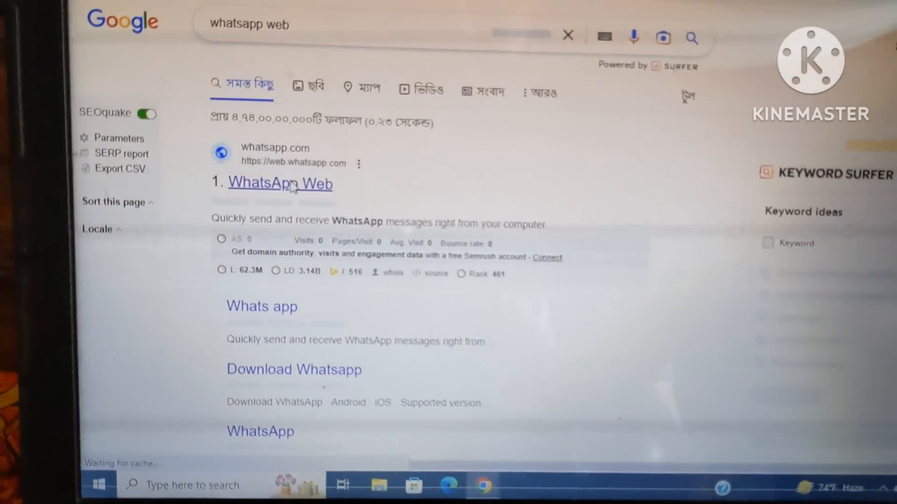
{"action": "left_click", "coordinate": [281, 184]}
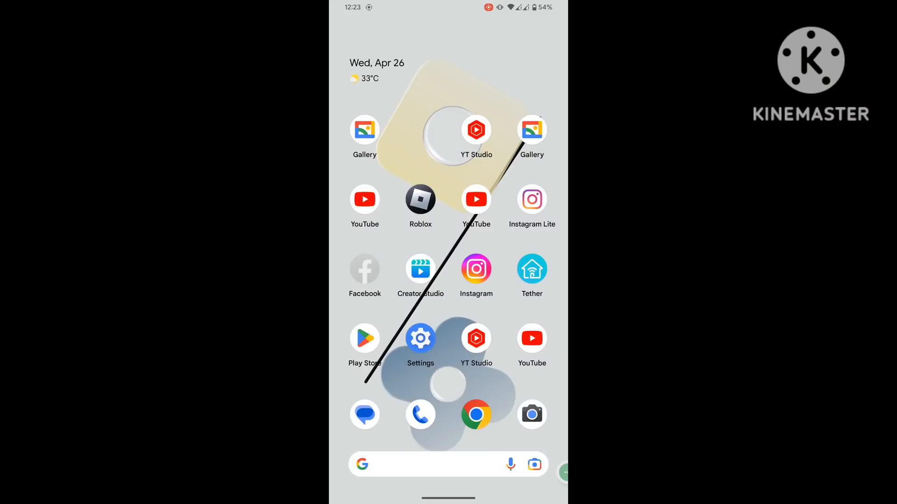
Search the Play Store for 'whatsapp app', update WhatsApp Messenger and launch it.
{"action": "scroll", "scroll_direction": "down", "scroll_amount": 3}
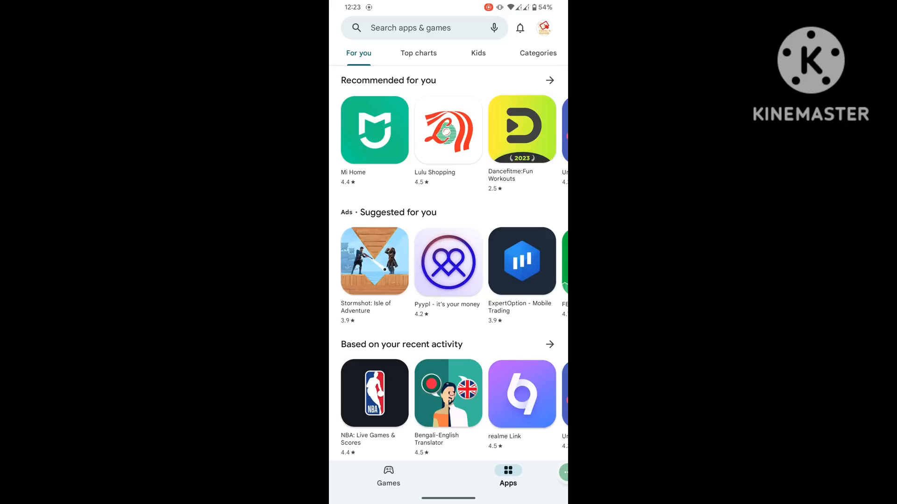
{"action": "type", "text": "whatsapp app"}
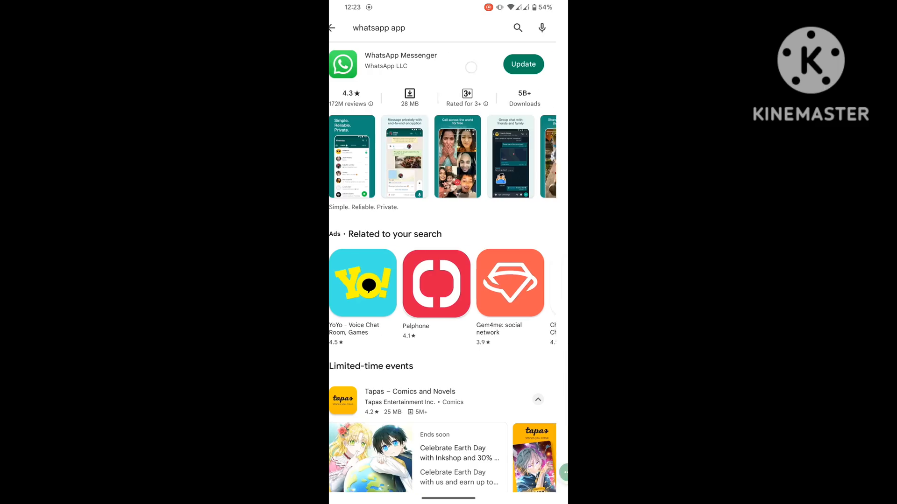
{"action": "left_click", "coordinate": [522, 64]}
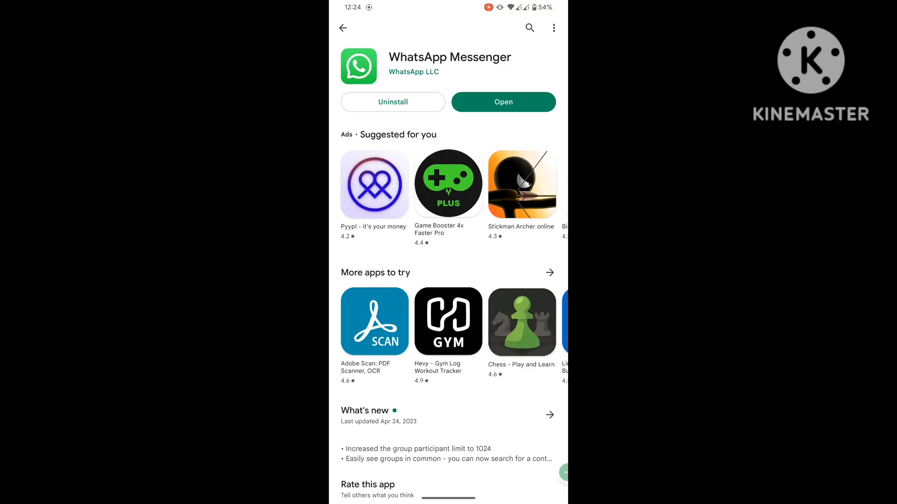
{"action": "left_click", "coordinate": [502, 102]}
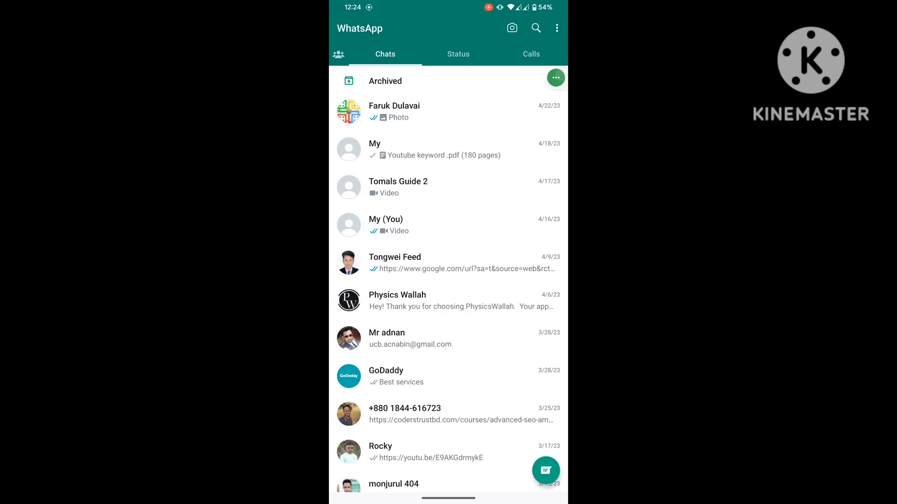
From Linked devices, link a new device by scanning the laptop's WhatsApp Web QR code.
{"action": "left_click", "coordinate": [556, 27]}
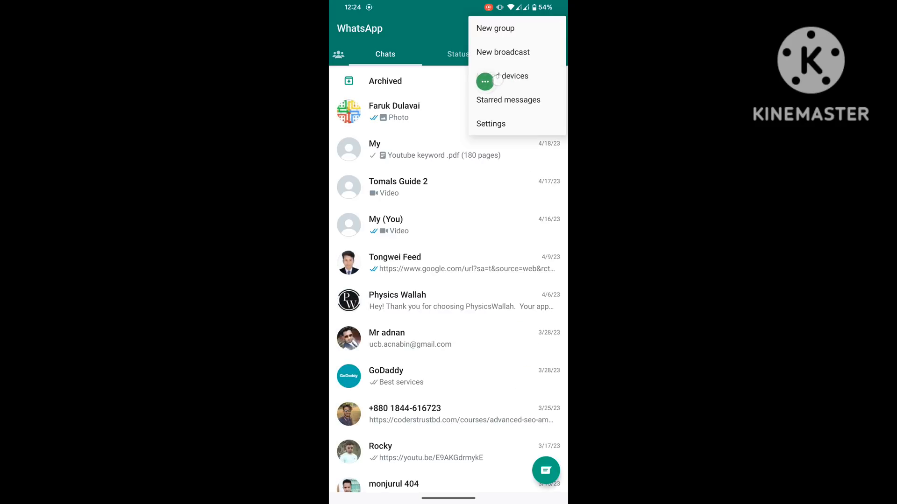
{"action": "left_click", "coordinate": [512, 75]}
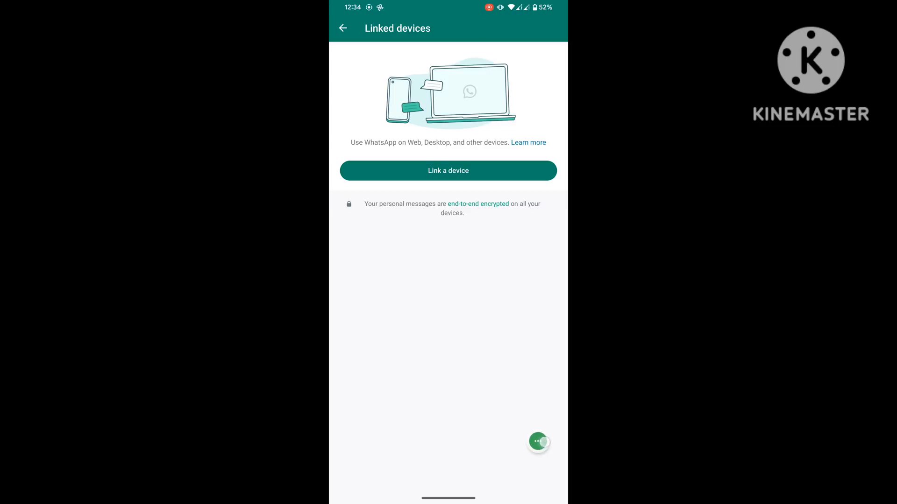
{"action": "left_click", "coordinate": [447, 170]}
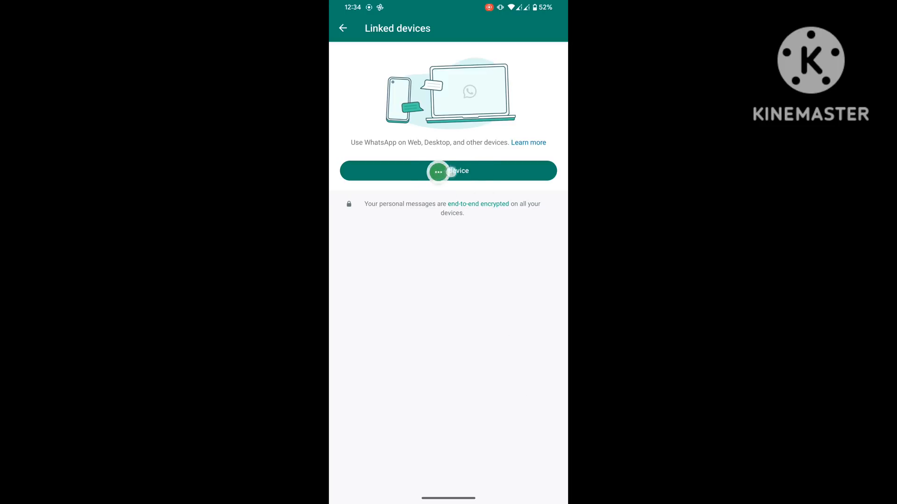
{"action": "left_click", "coordinate": [448, 170]}
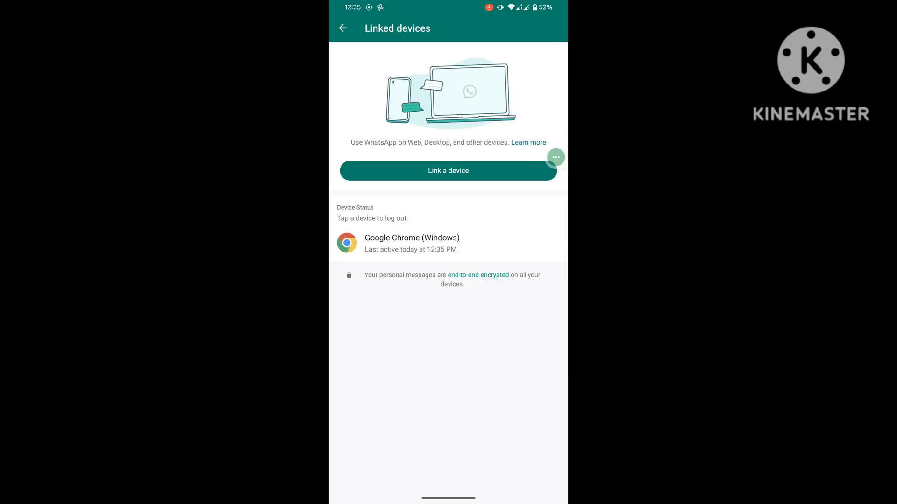
Return to the home screen and view the laptop's WhatsApp Web chats through the camera.
{"action": "key", "text": "HOME"}
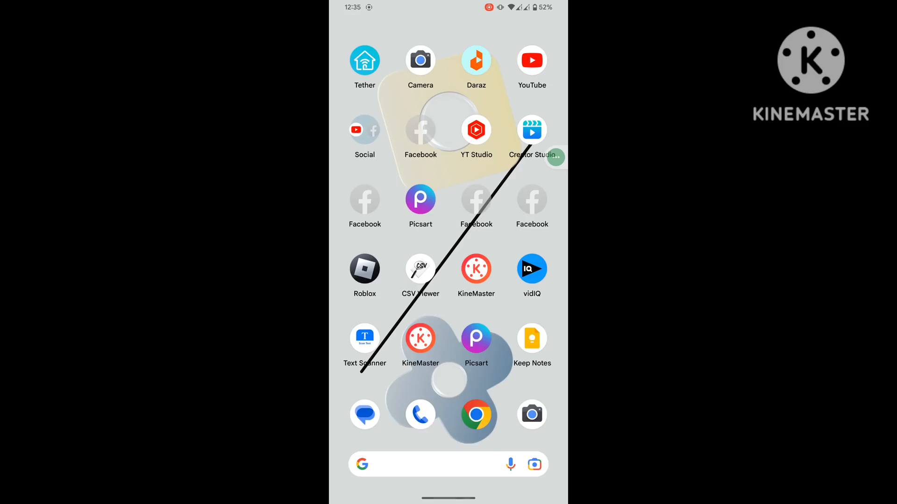
{"action": "left_click", "coordinate": [419, 59]}
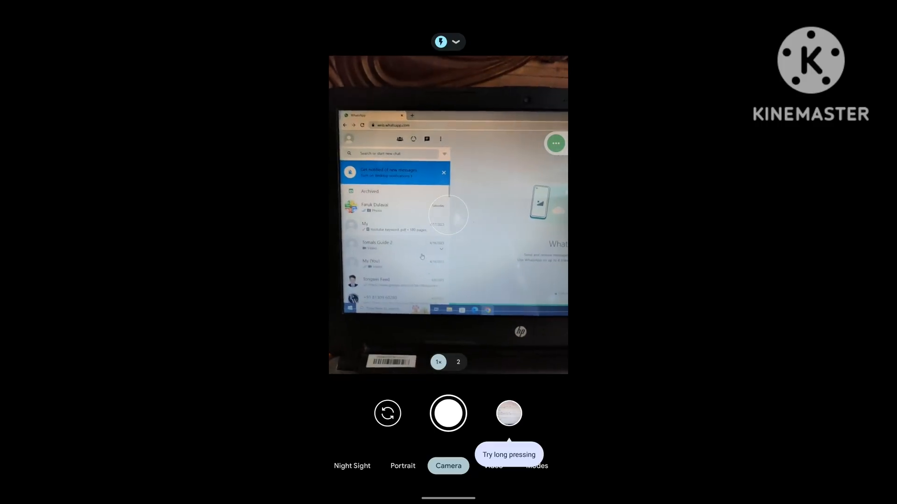